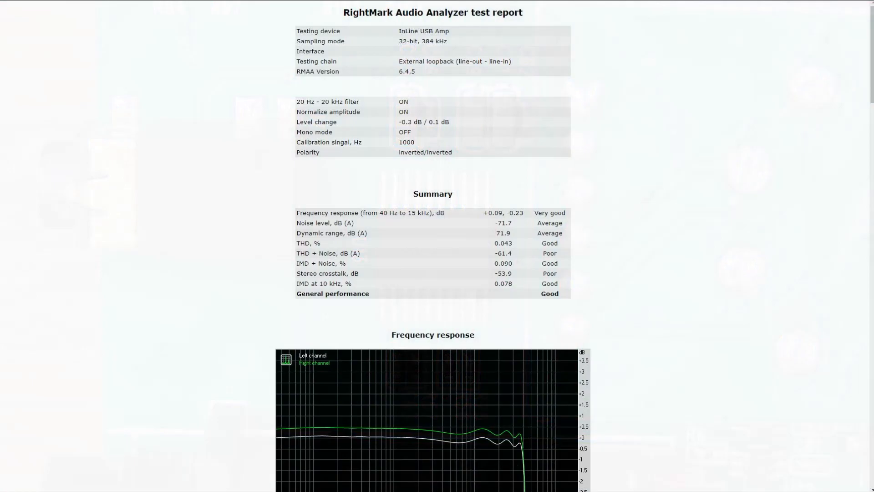
scroll(up, 3)
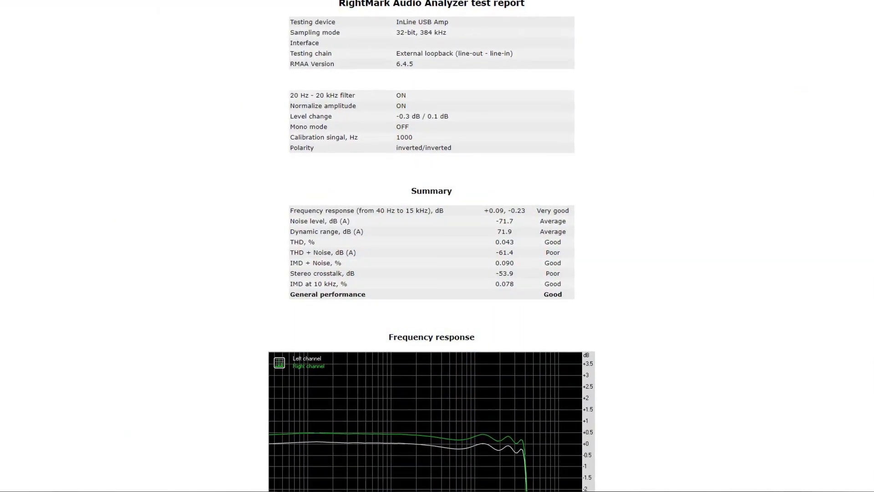